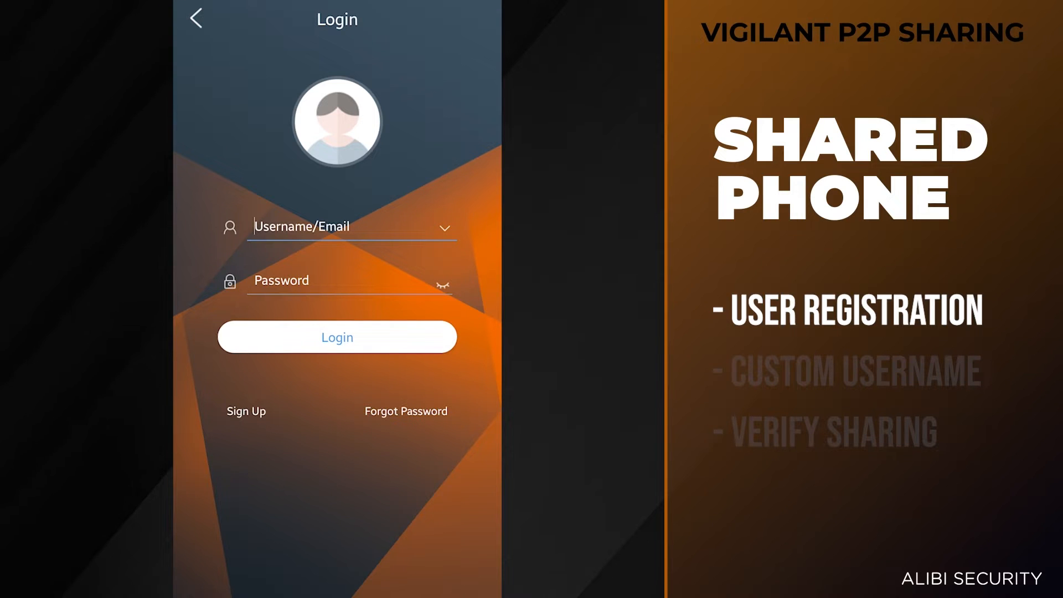
click(246, 410)
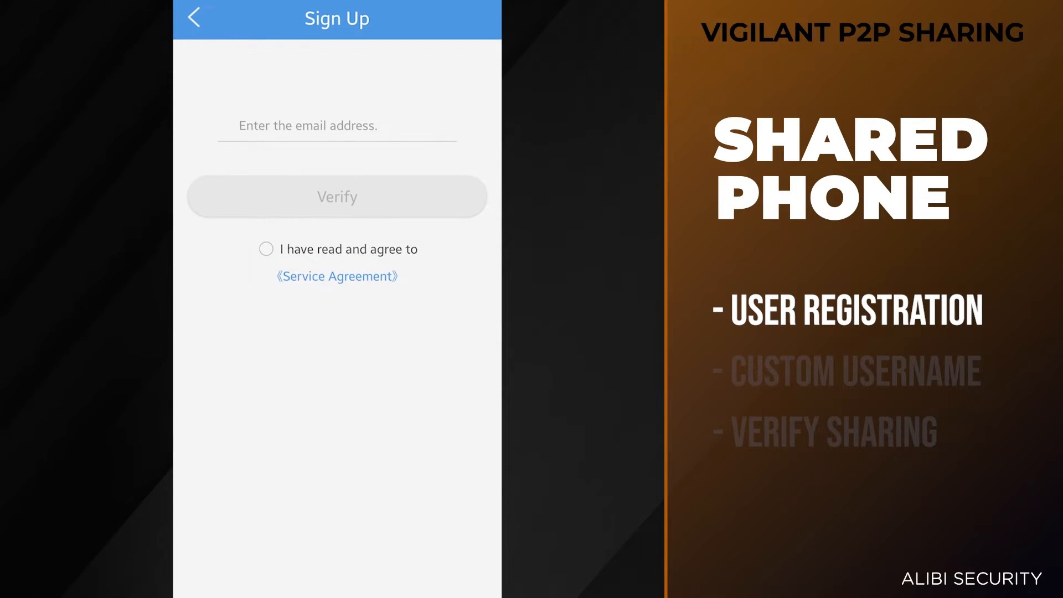
click(336, 127)
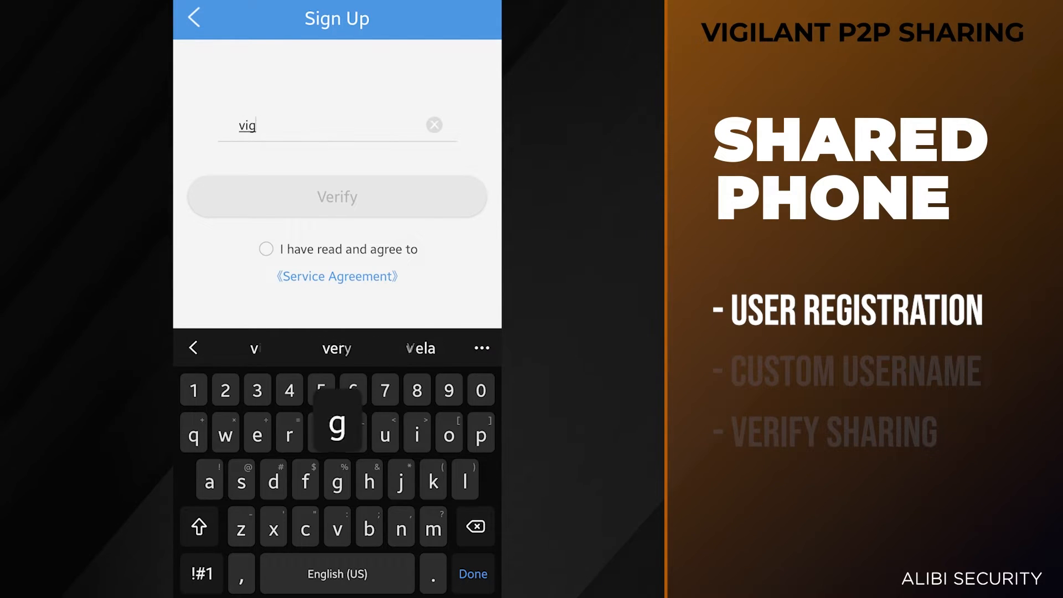
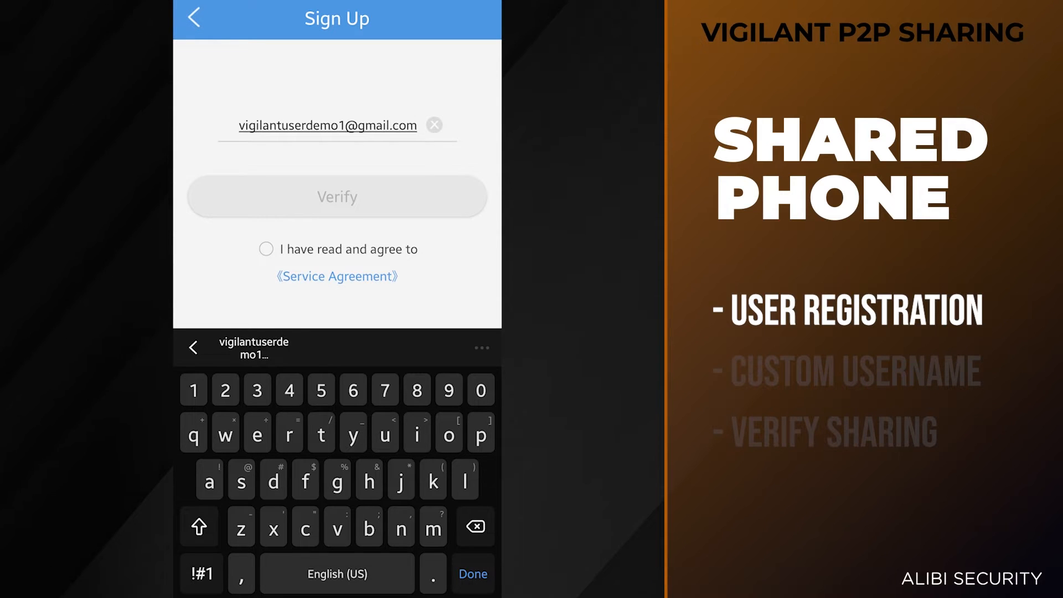
click(265, 248)
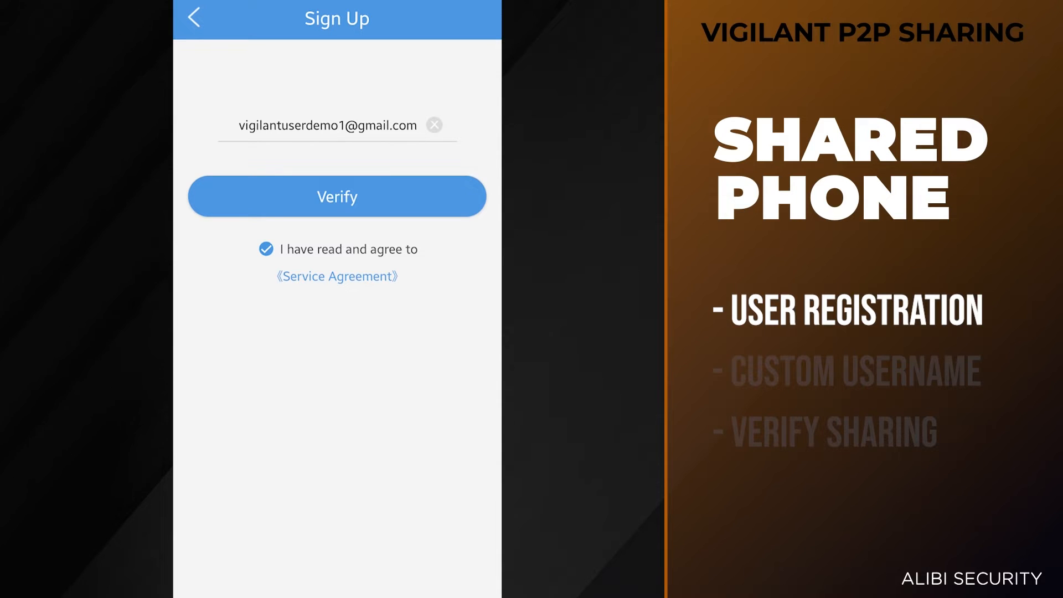
click(336, 197)
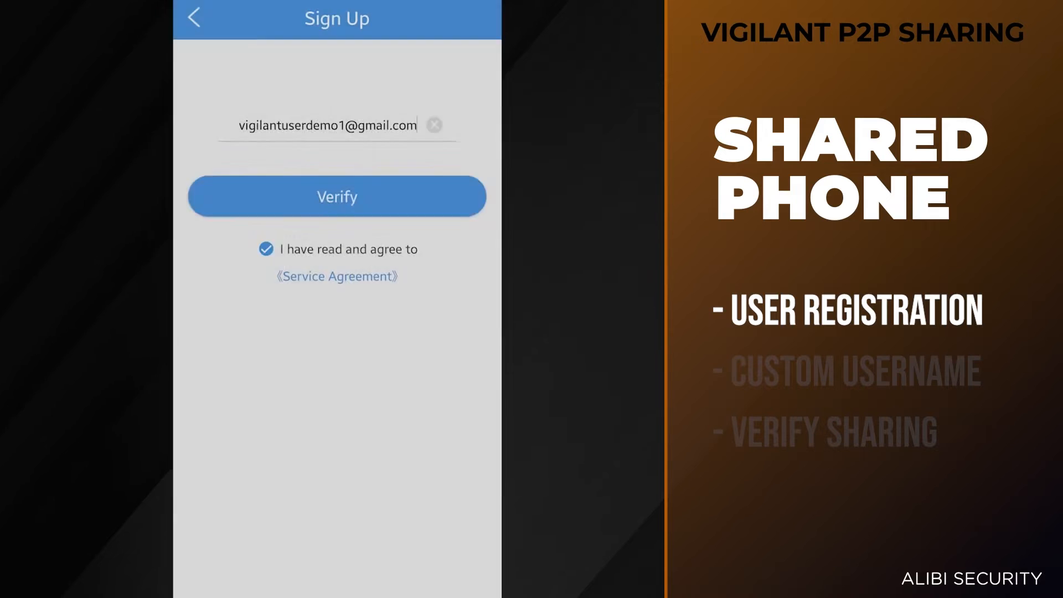
Step: Submit the emailed verification code, set the account password and complete sign-up
click(336, 196)
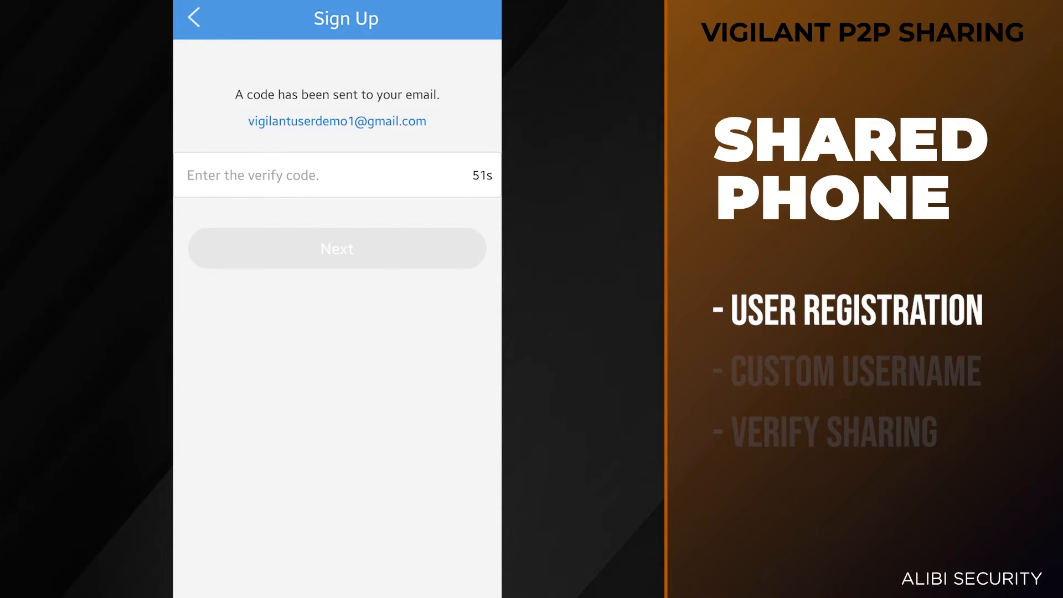
click(305, 175)
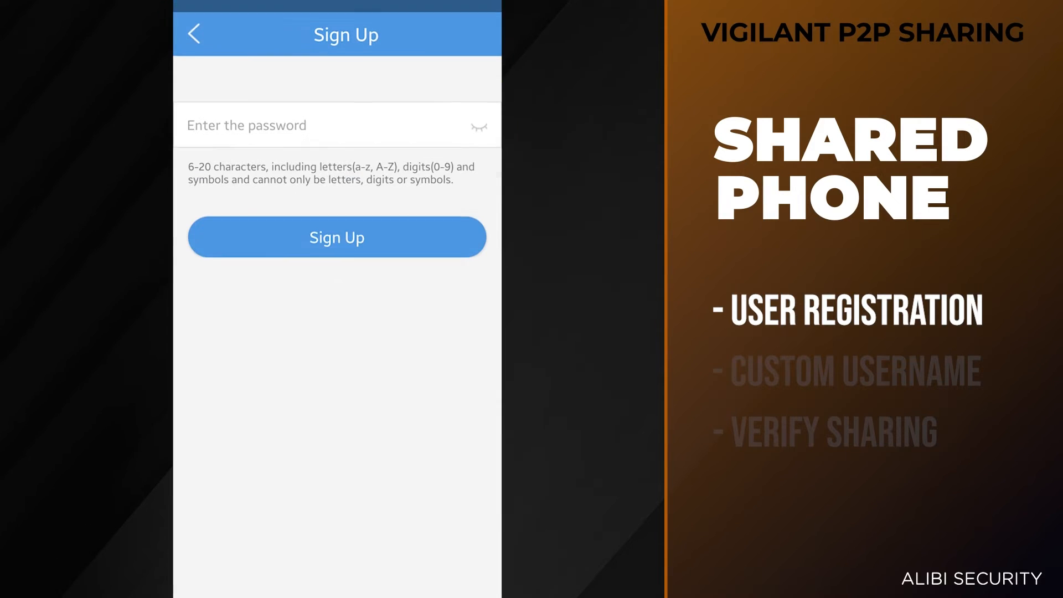
click(305, 126)
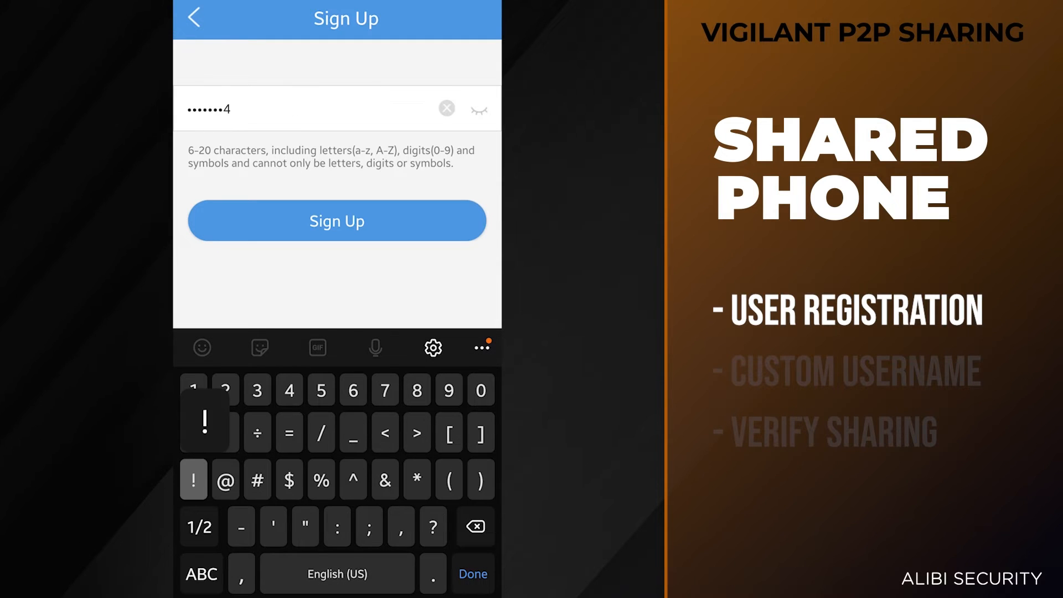
click(337, 220)
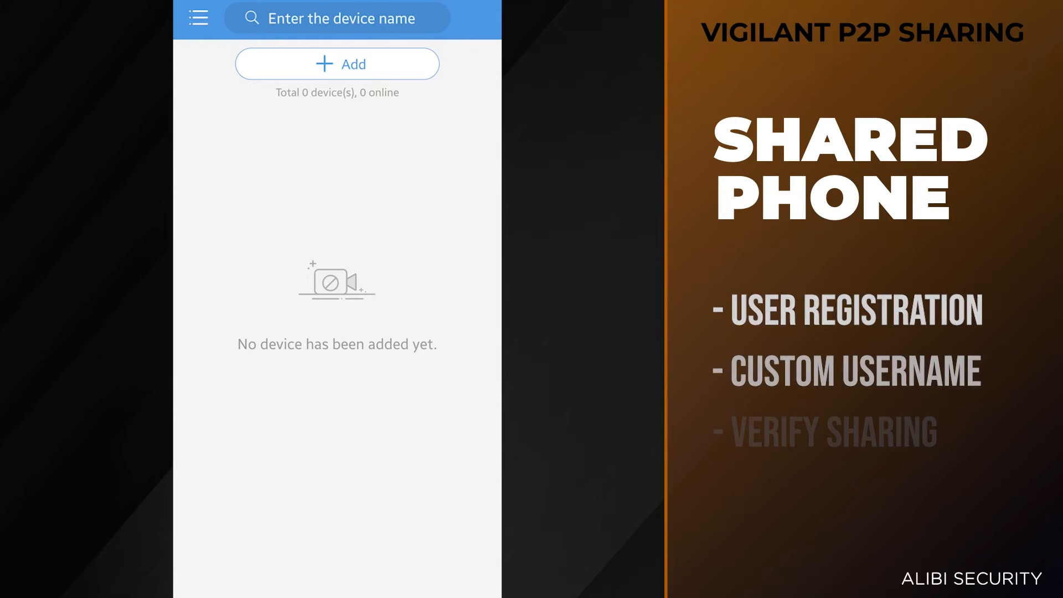
Step: From the profile page, change the auto-generated username to 'vigilantuserdemo' and save it
click(198, 17)
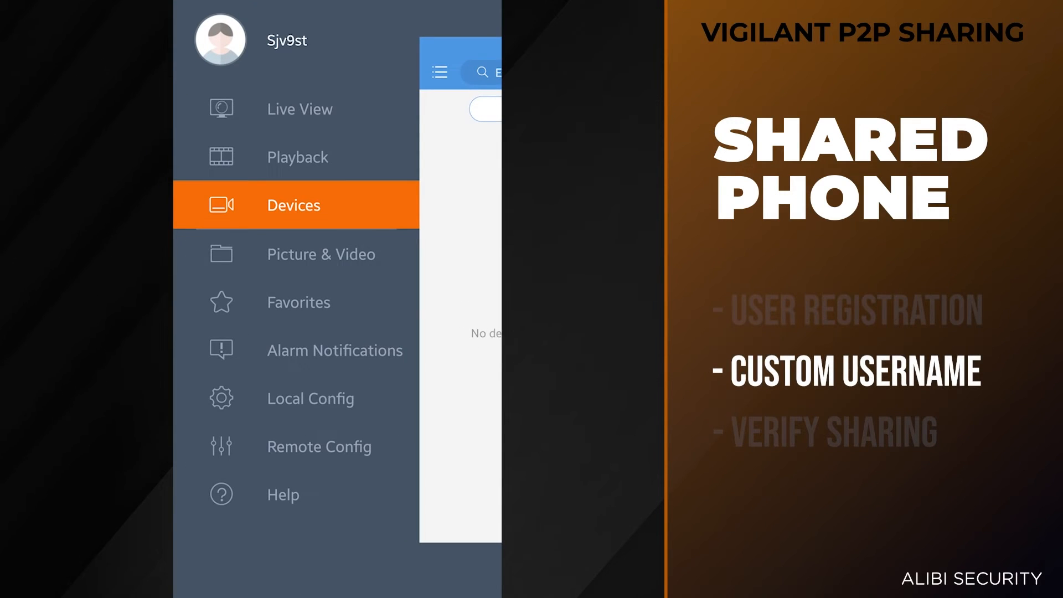
click(219, 39)
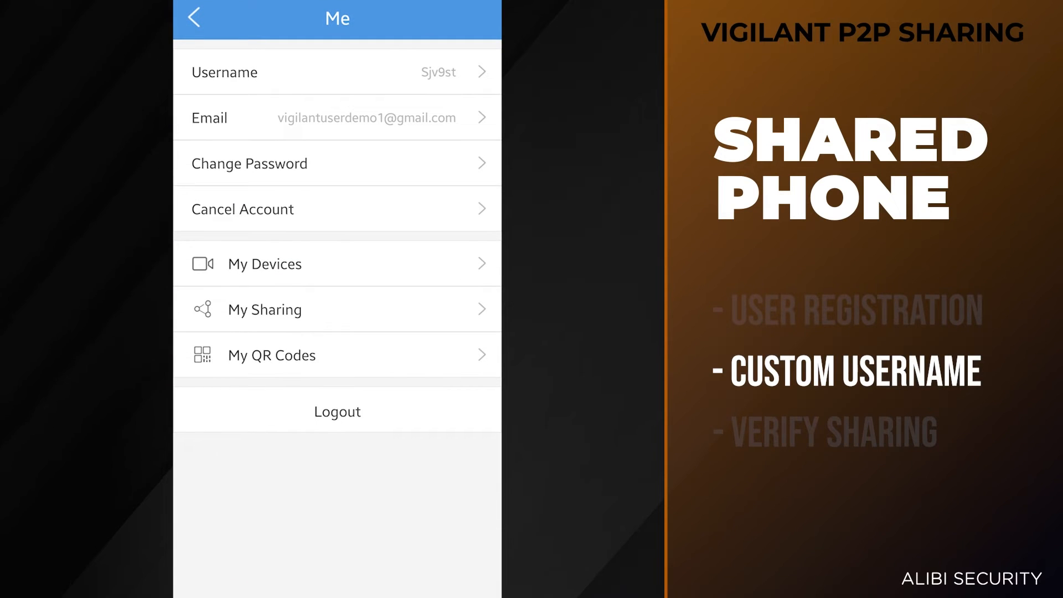
click(337, 72)
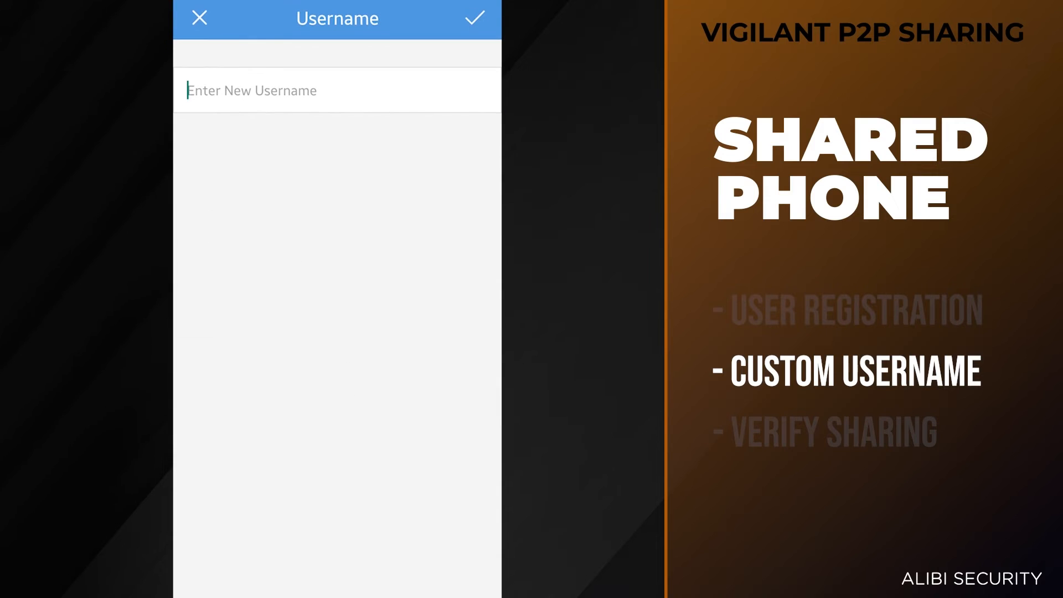
click(336, 90)
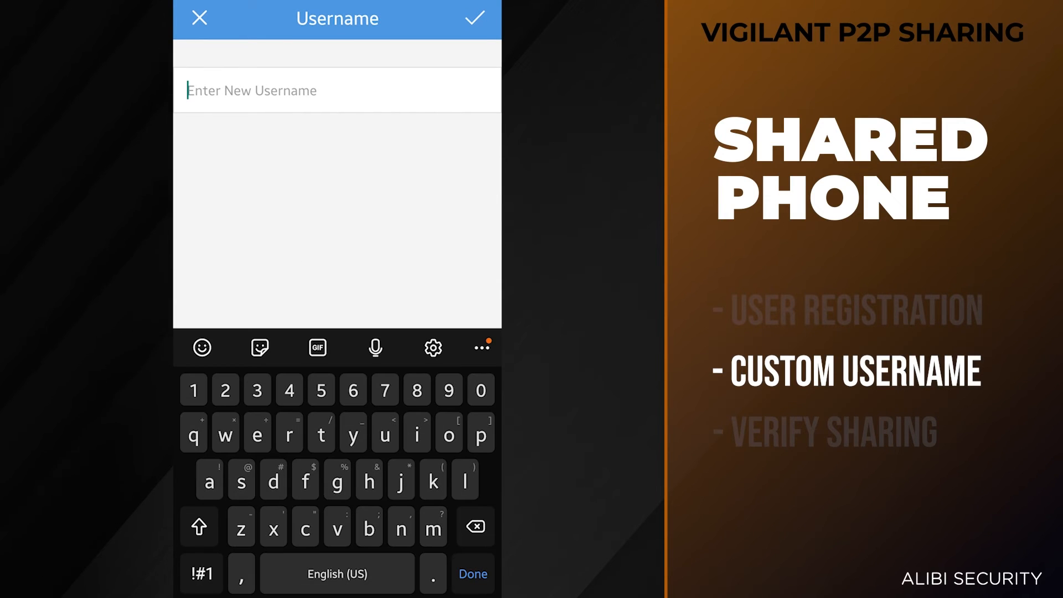
text(vigilantuserdemo)
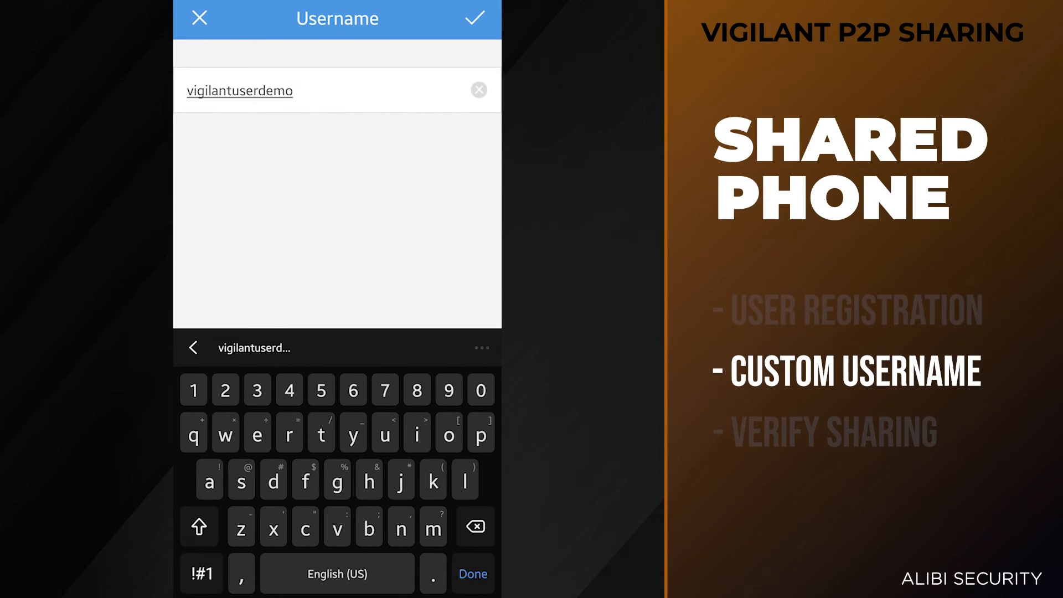
click(474, 19)
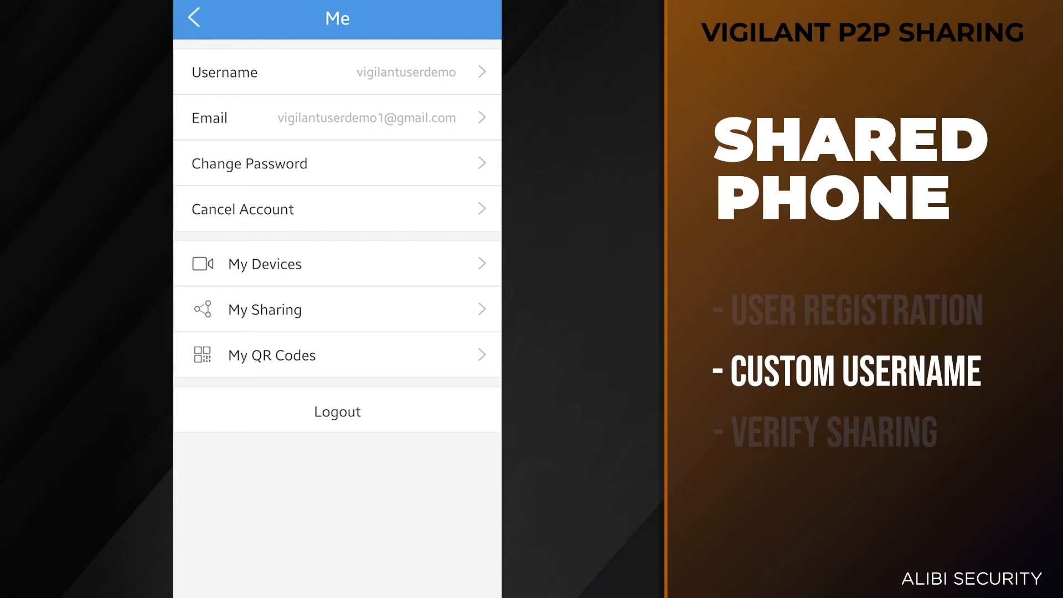
Step: Return to the Devices list and start live view of the shared 'Vigilant Test Unit' NVR
click(193, 18)
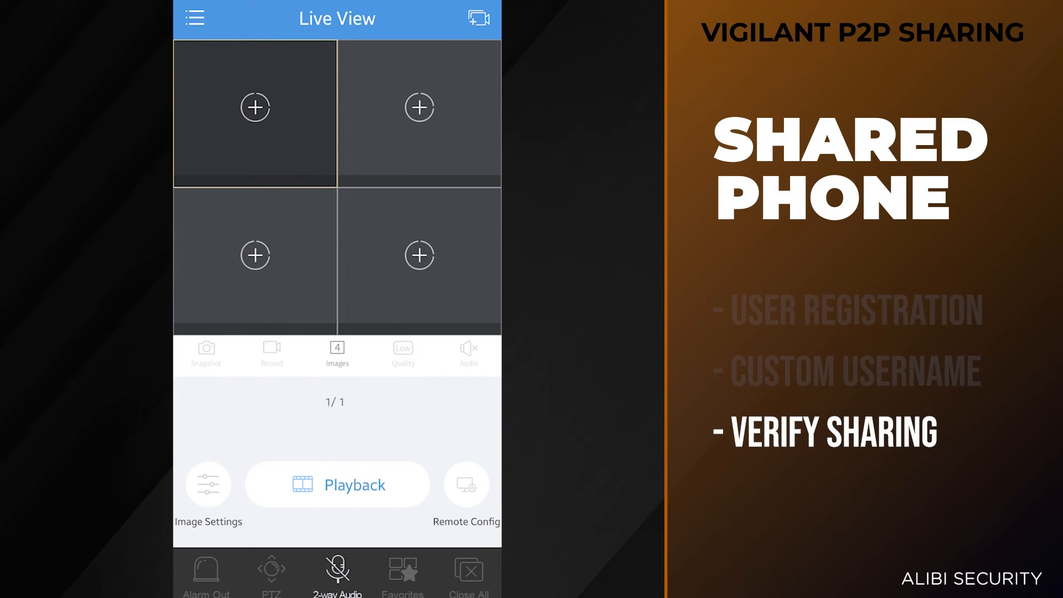
click(193, 18)
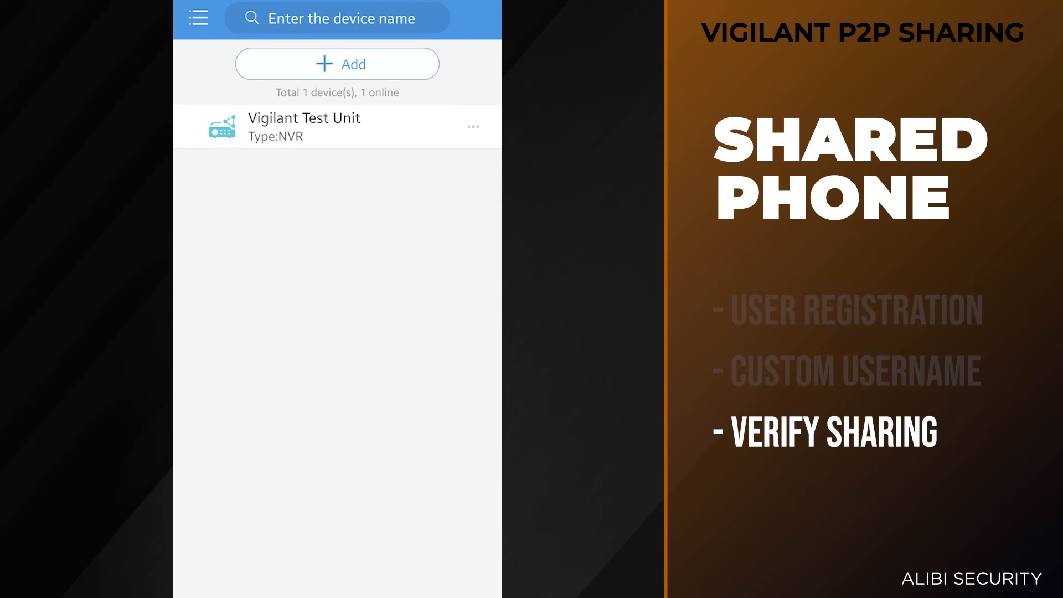
click(473, 126)
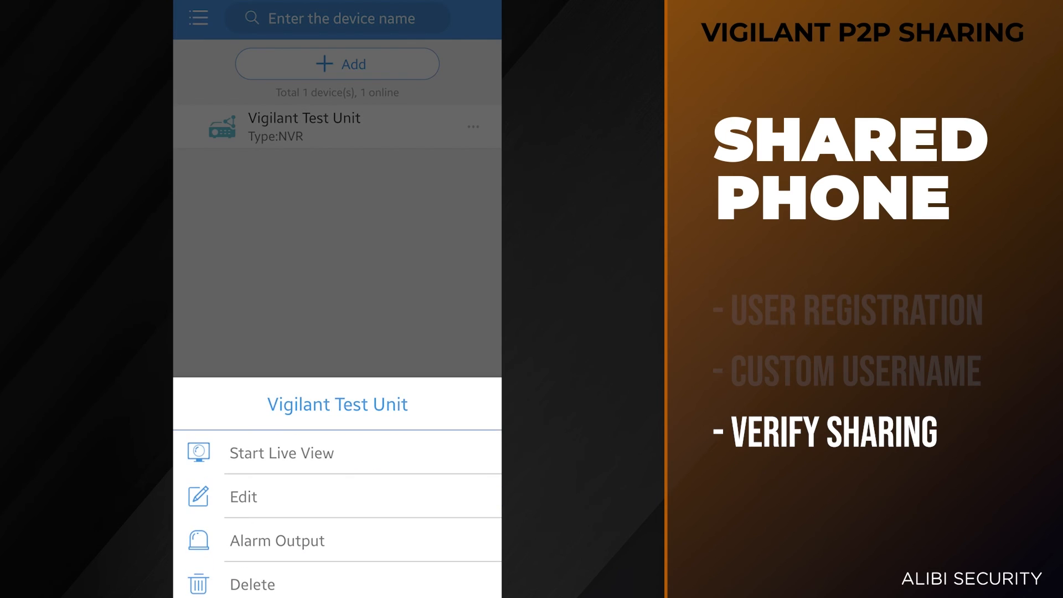
click(281, 452)
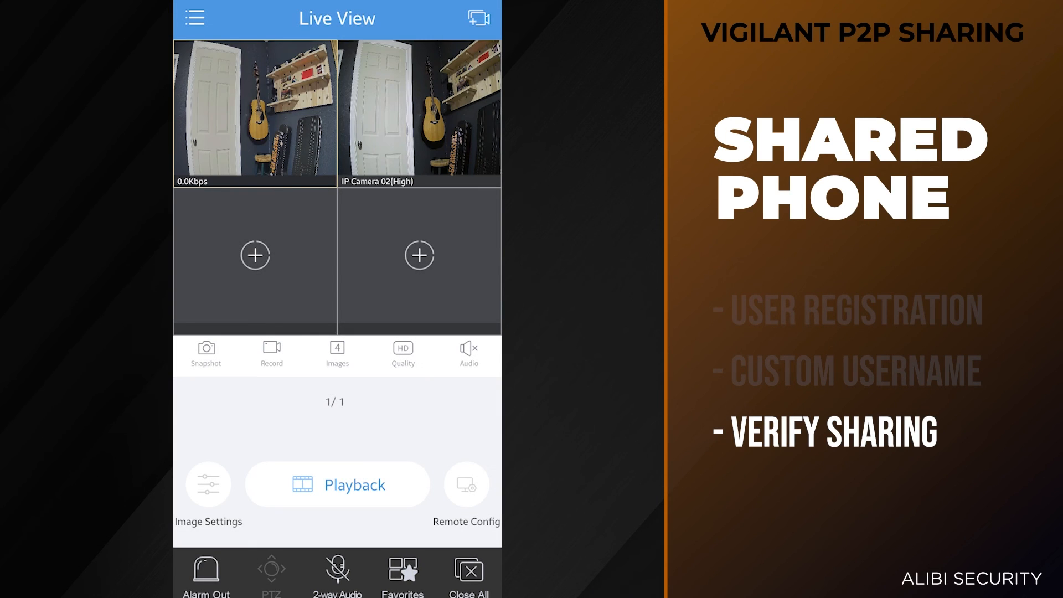